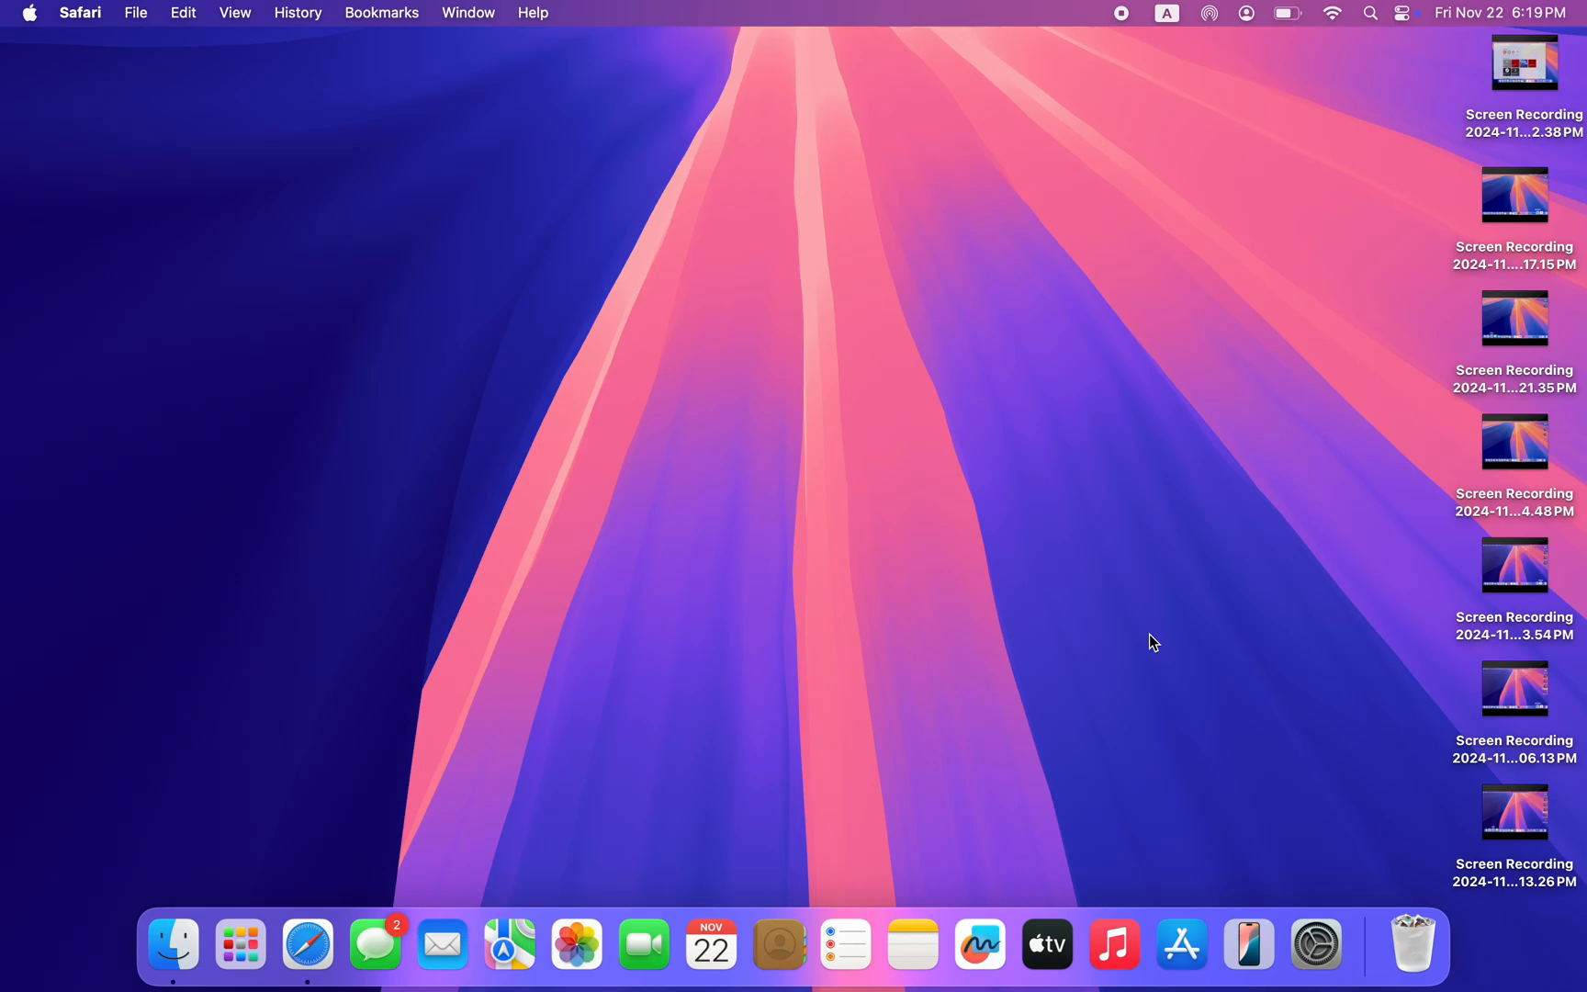
pyautogui.moveTo(1076, 680)
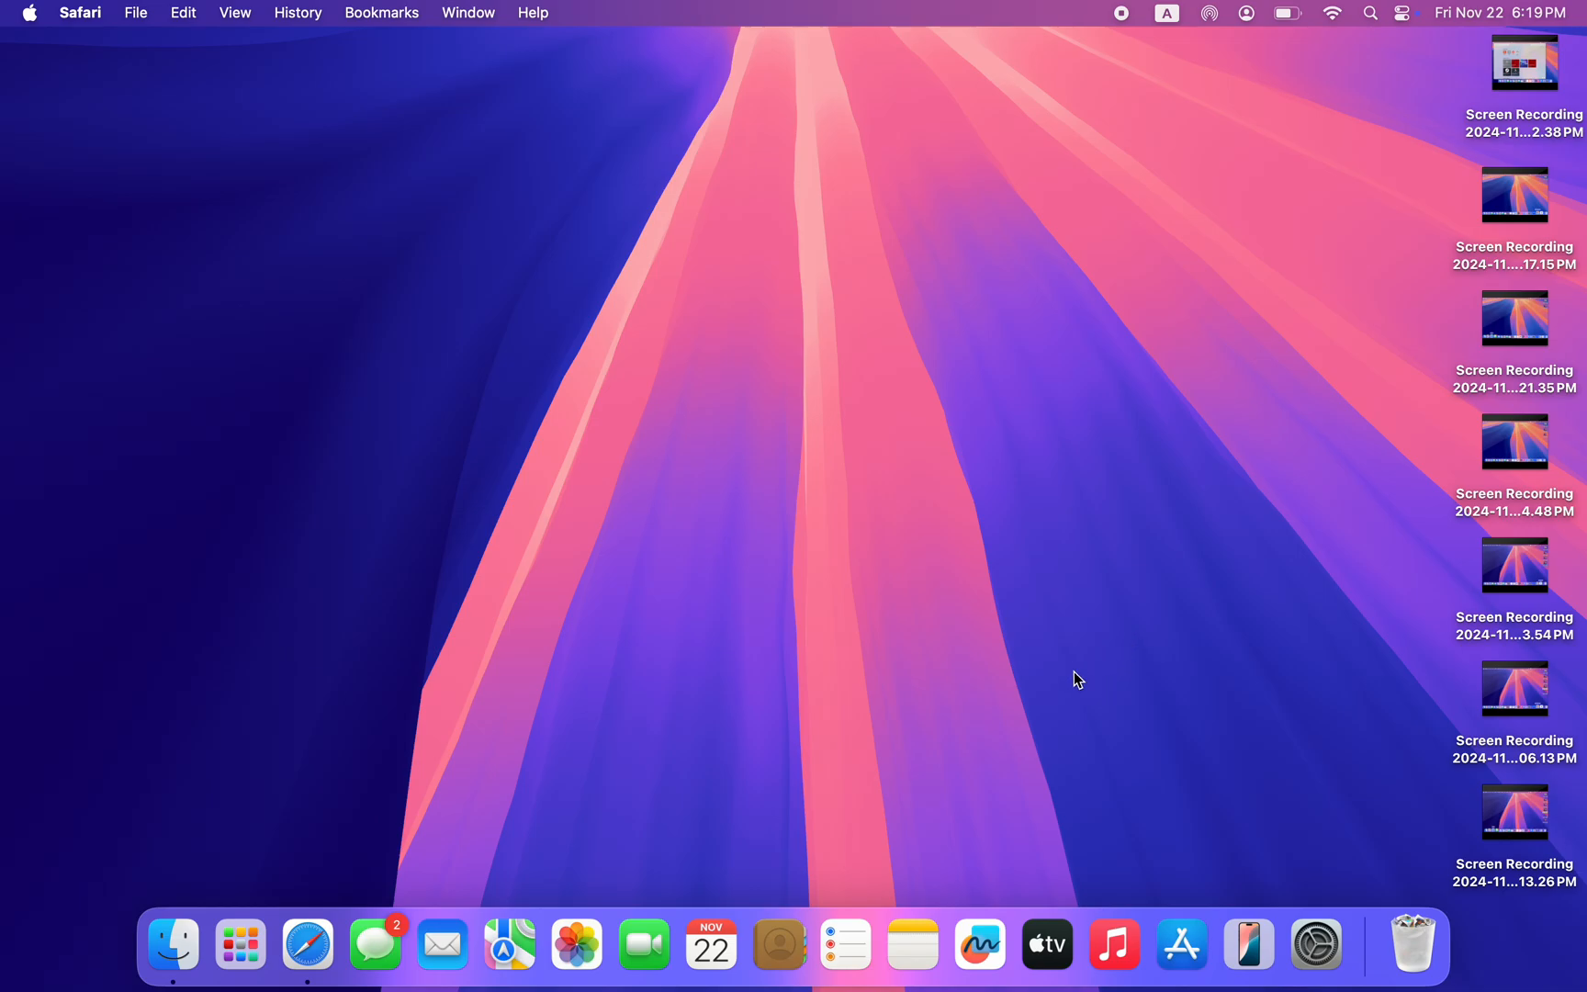
pyautogui.moveTo(1148, 582)
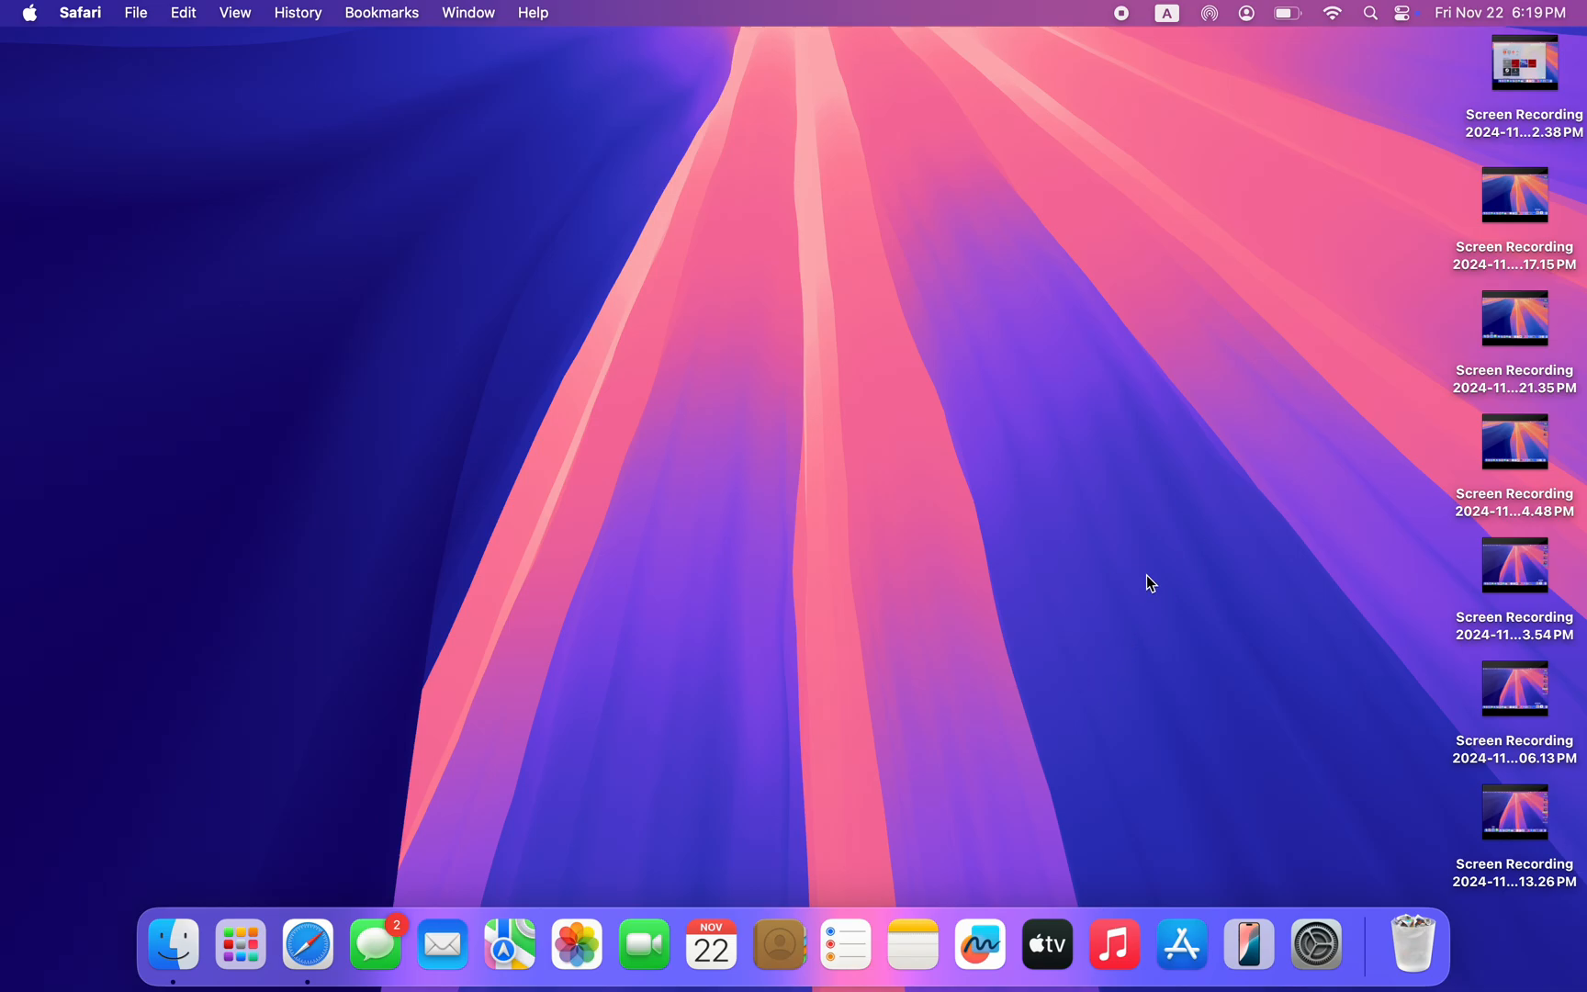
pyautogui.moveTo(1184, 931)
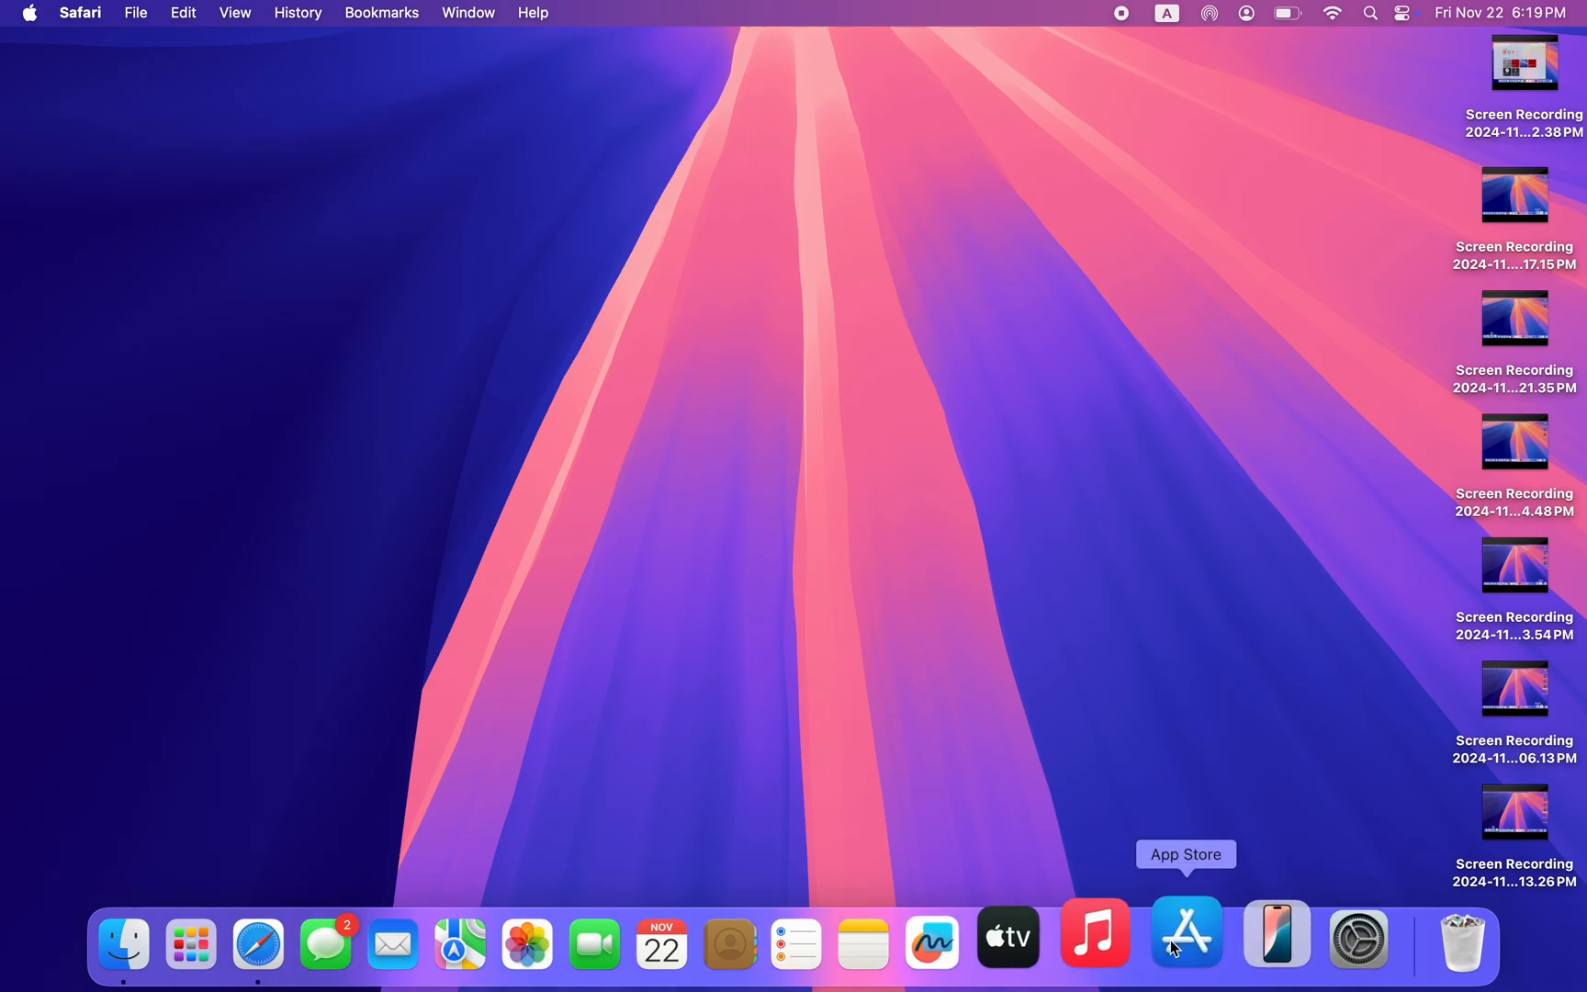
# Step: Search the App Store for 'x' and filter results to iPhone & iPad Apps, listing X
pyautogui.click(1185, 935)
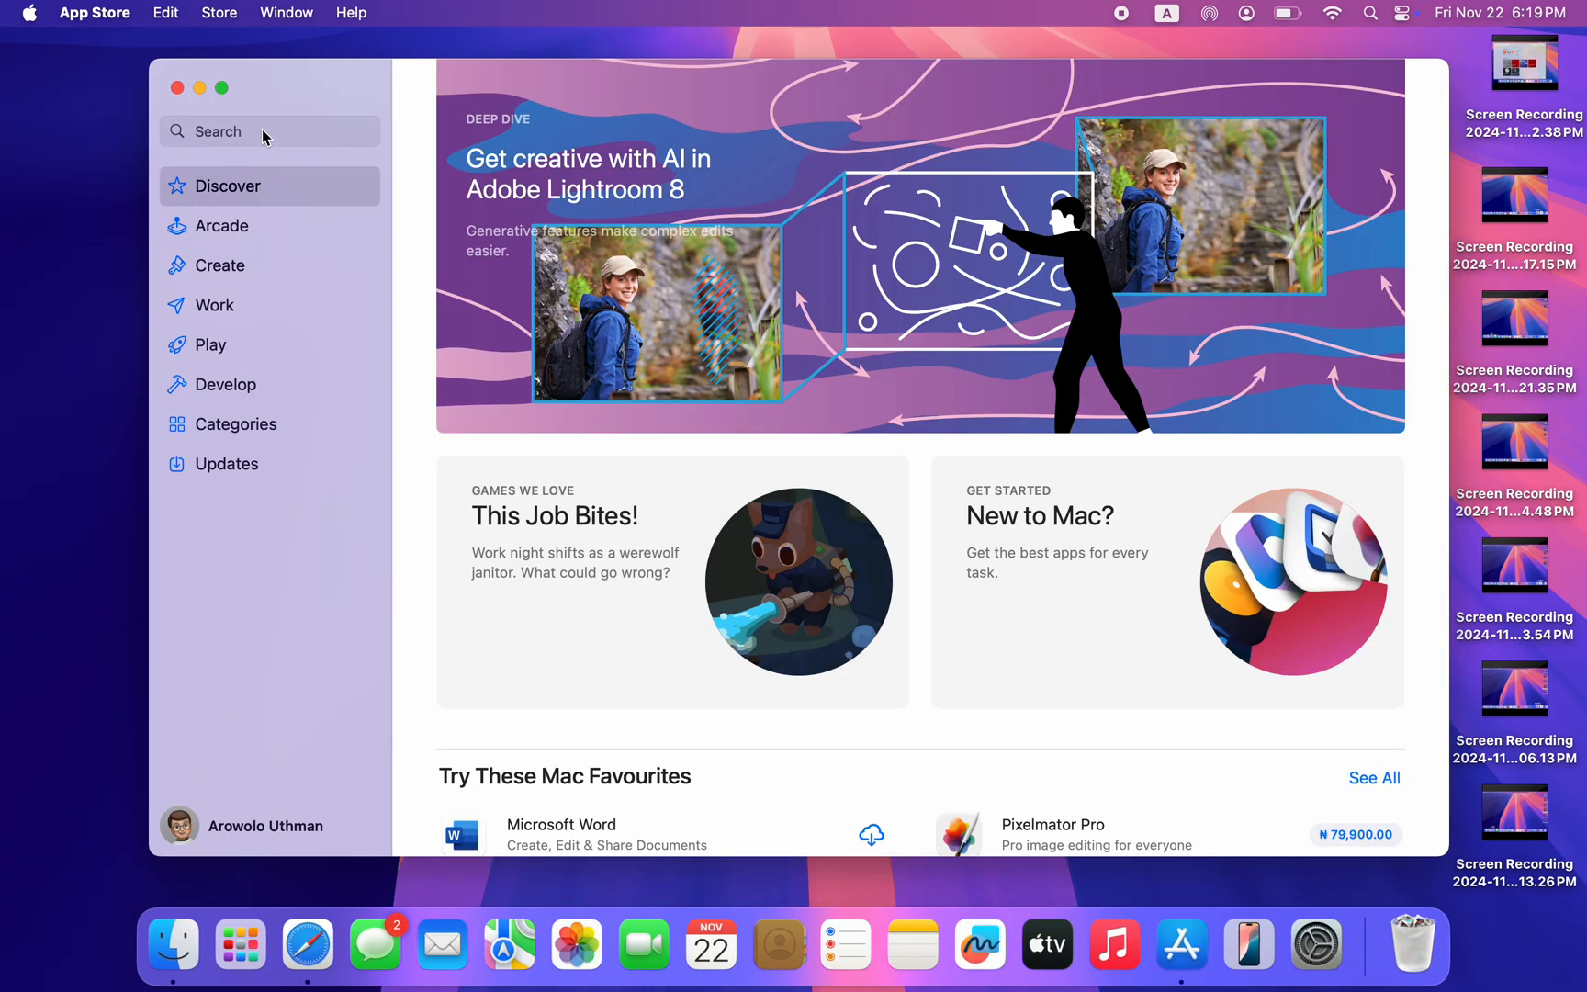
pyautogui.click(268, 130)
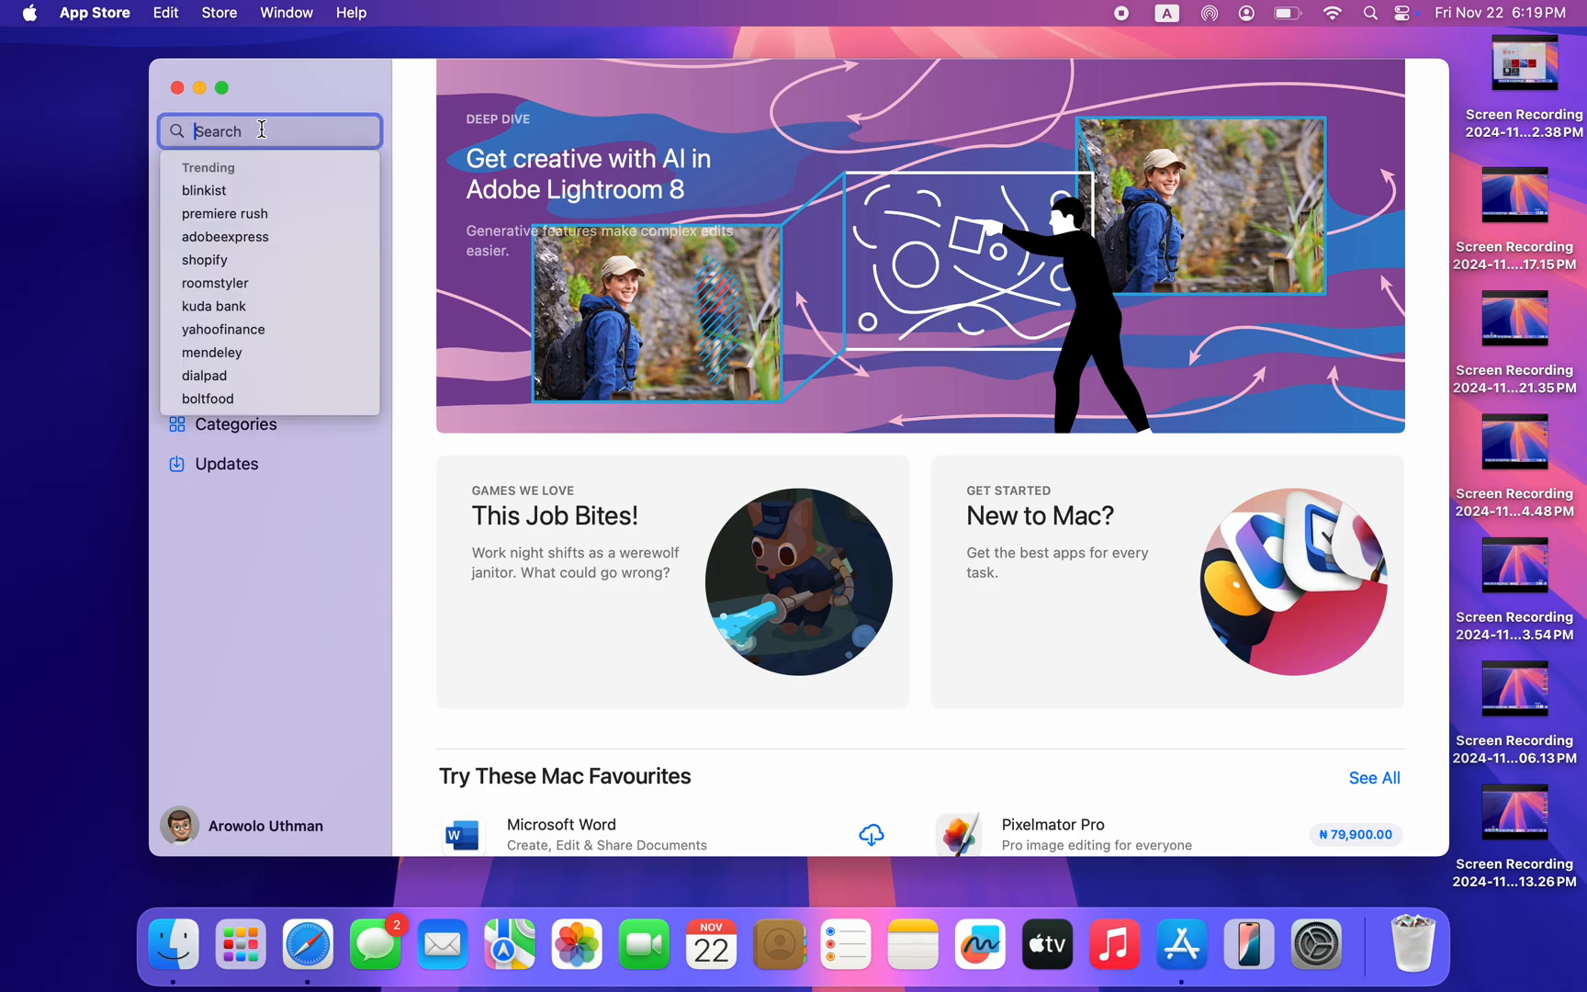
pyautogui.write('x')
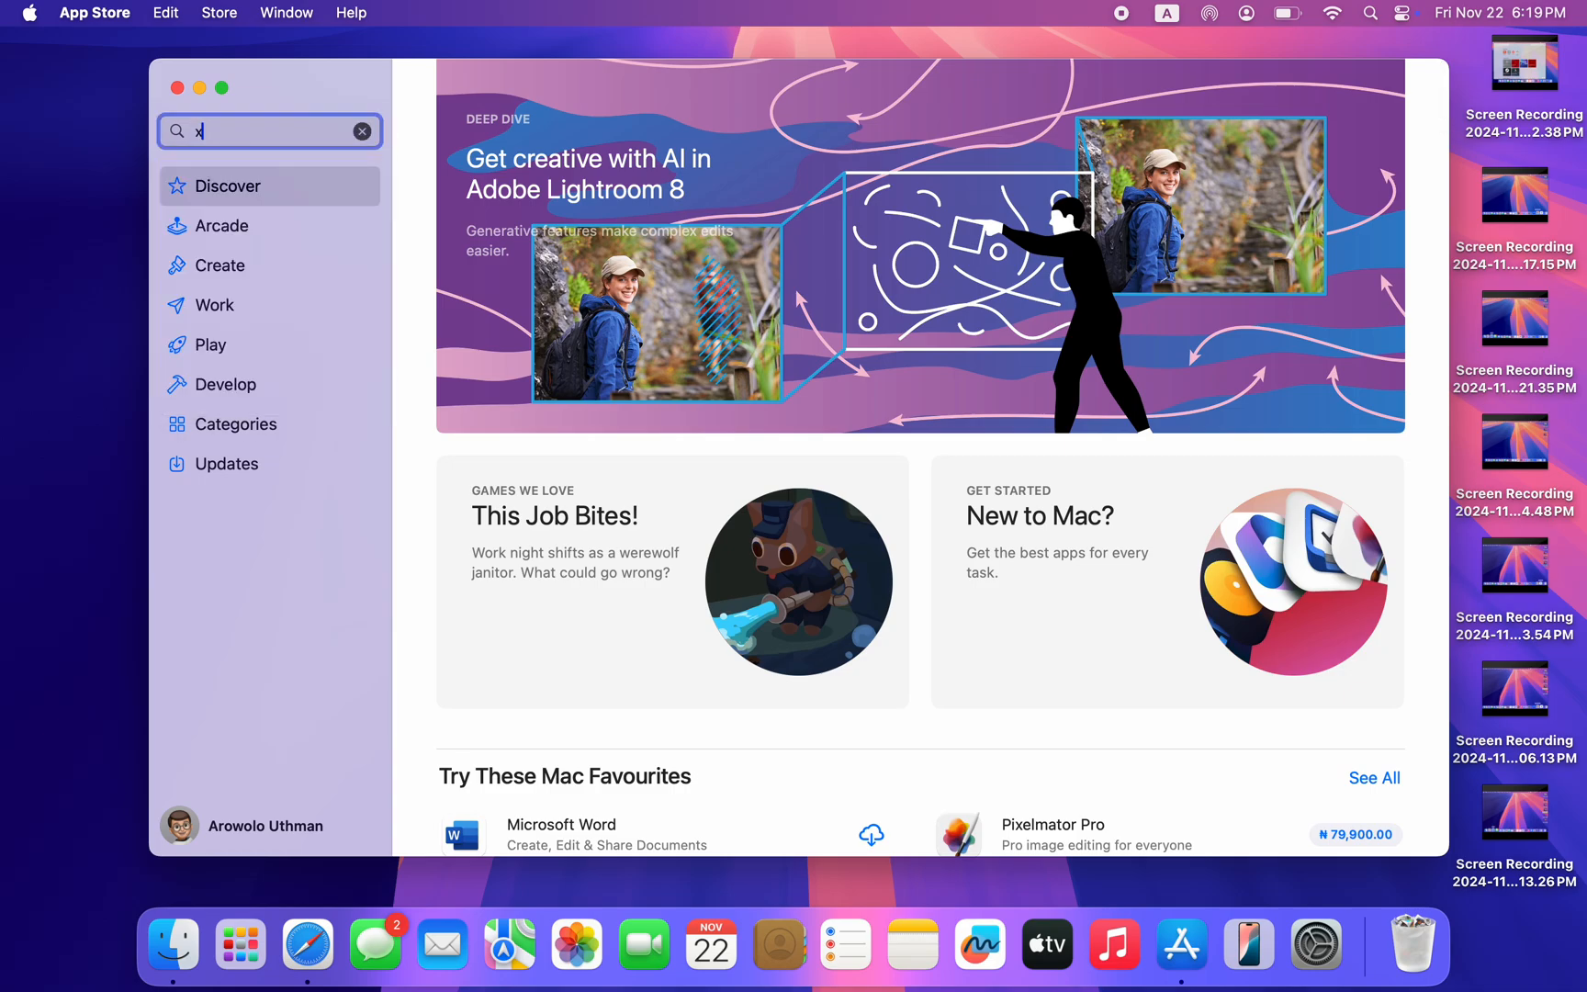
pyautogui.press('Return')
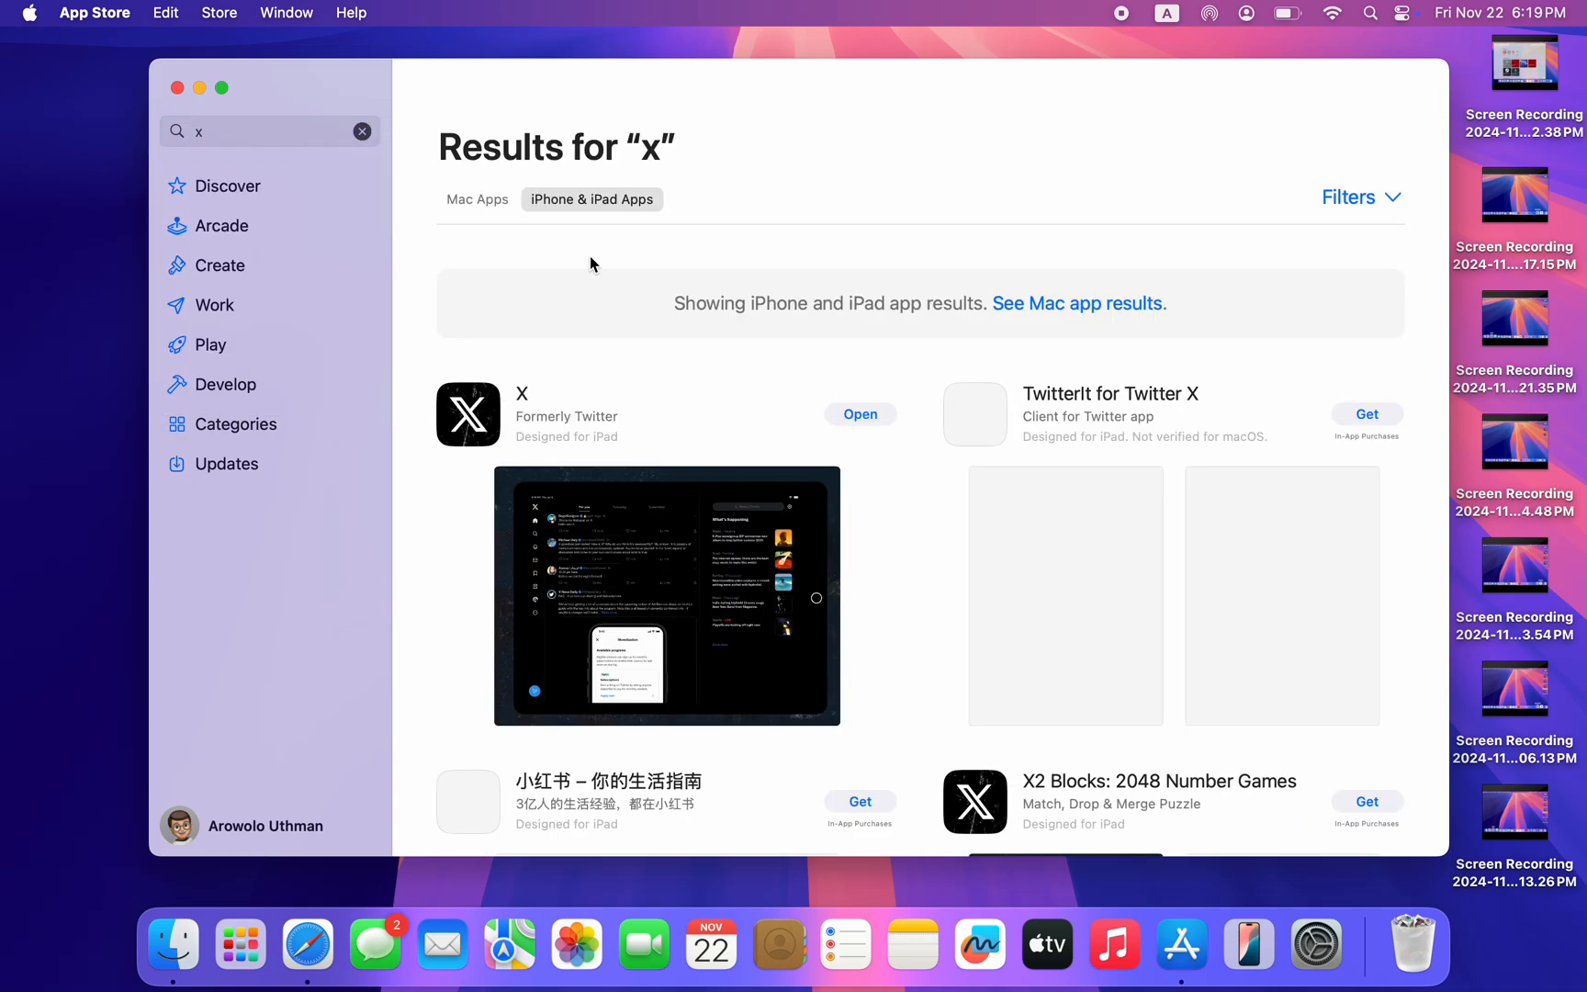
pyautogui.click(478, 198)
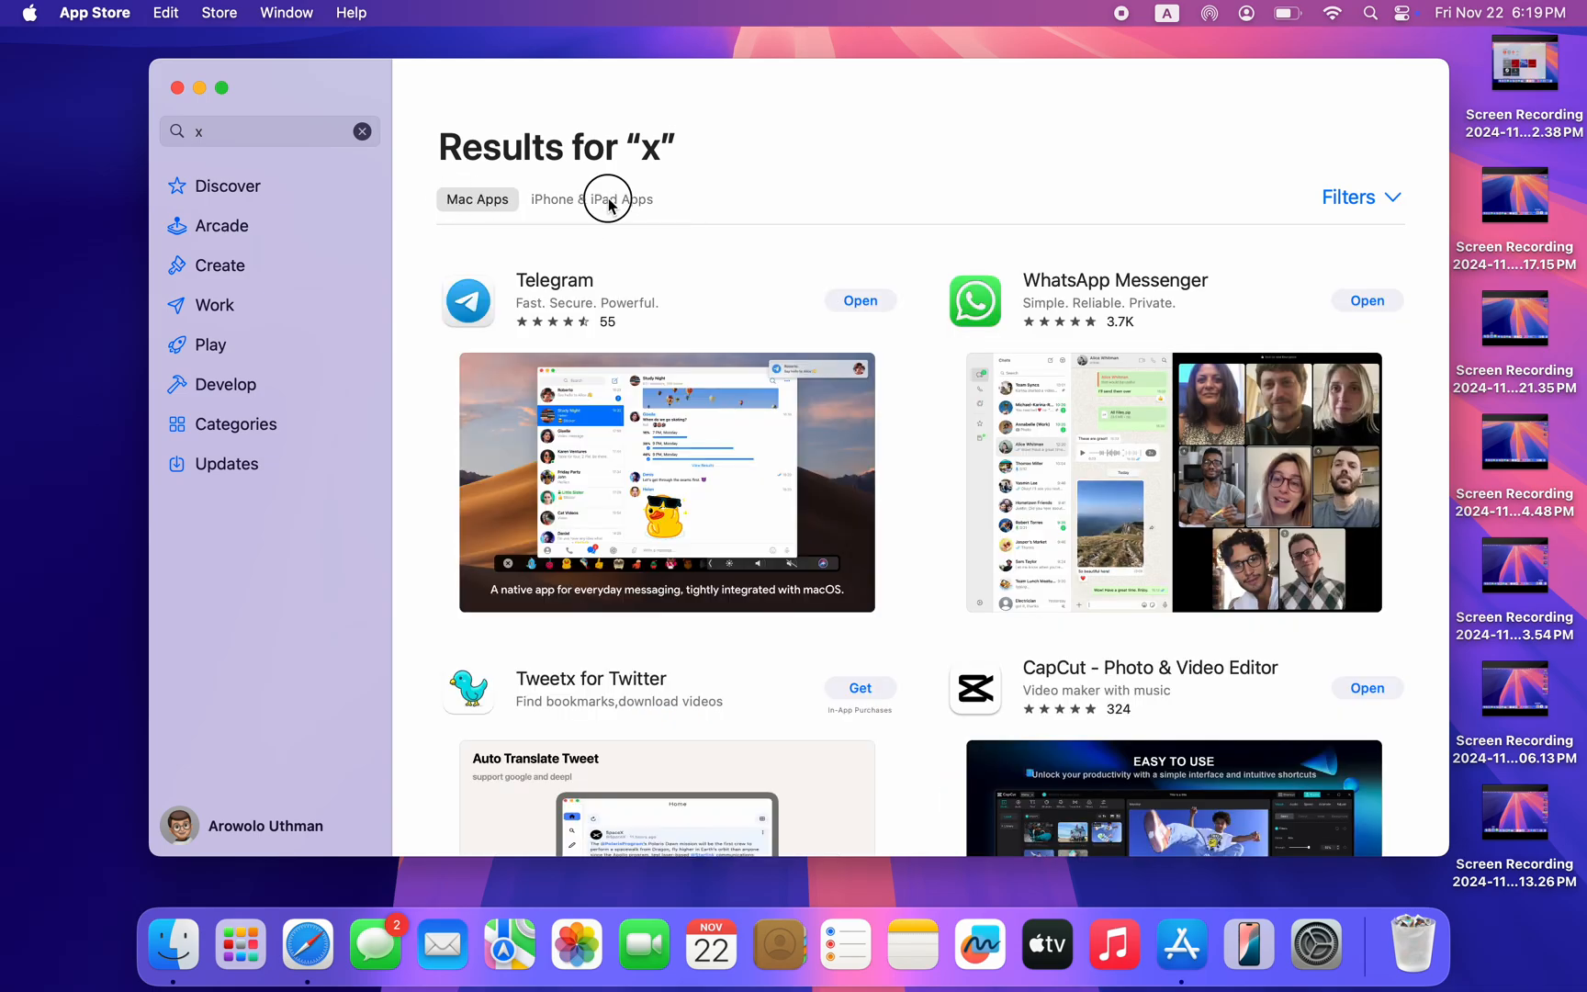
pyautogui.click(591, 200)
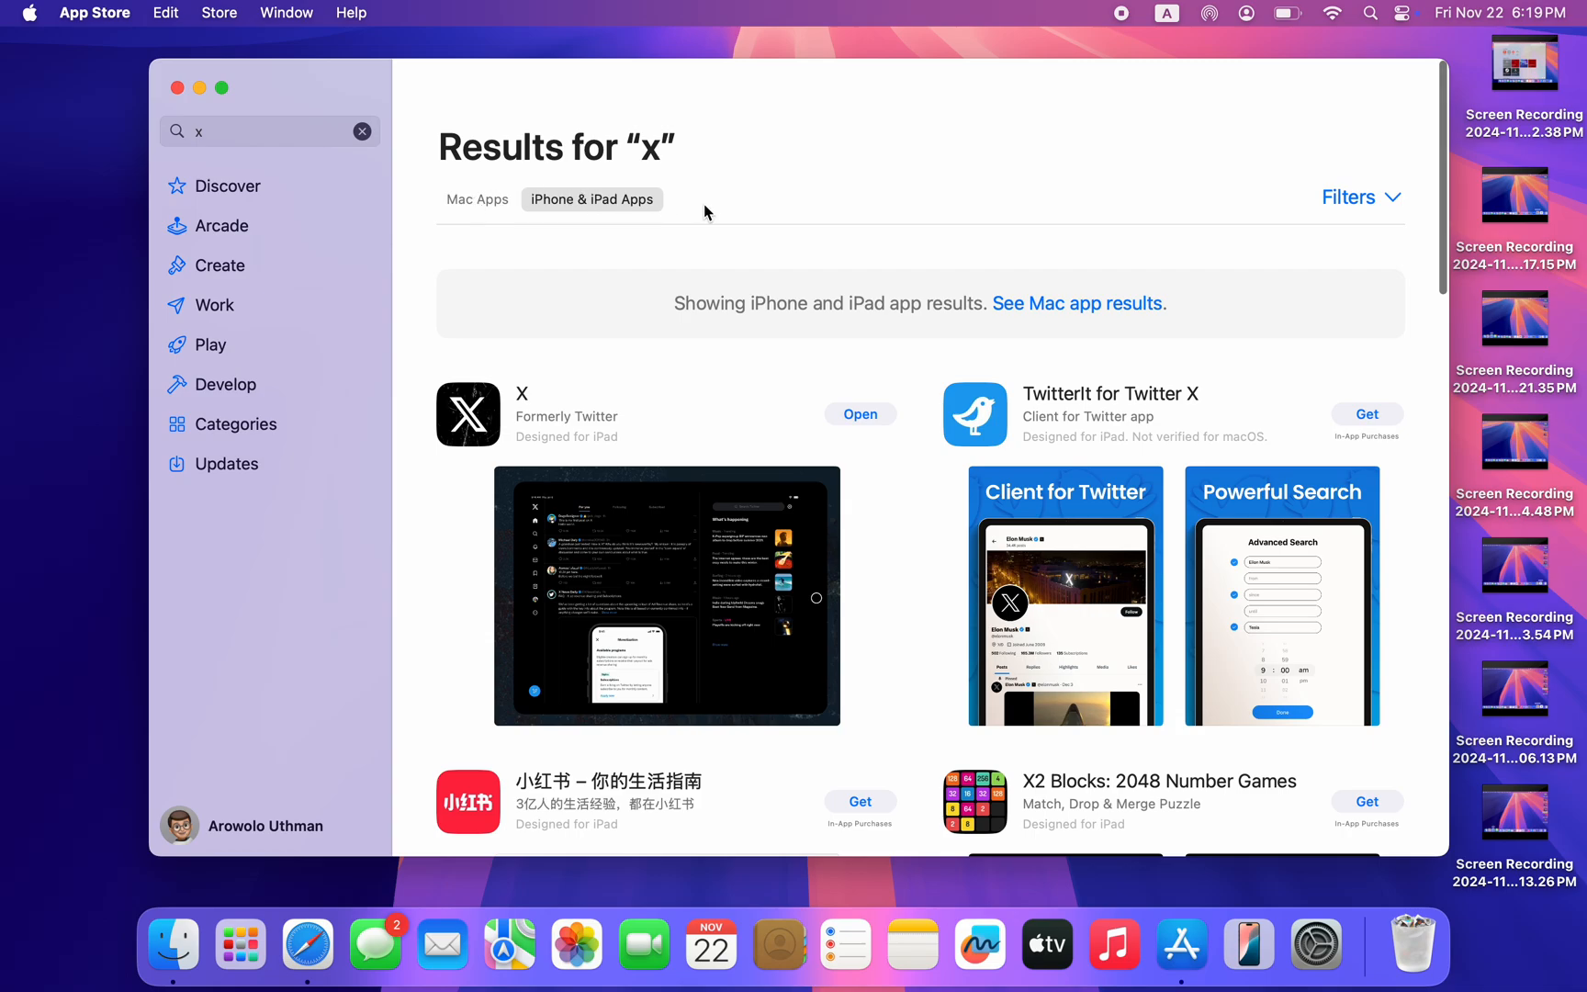
pyautogui.moveTo(696, 430)
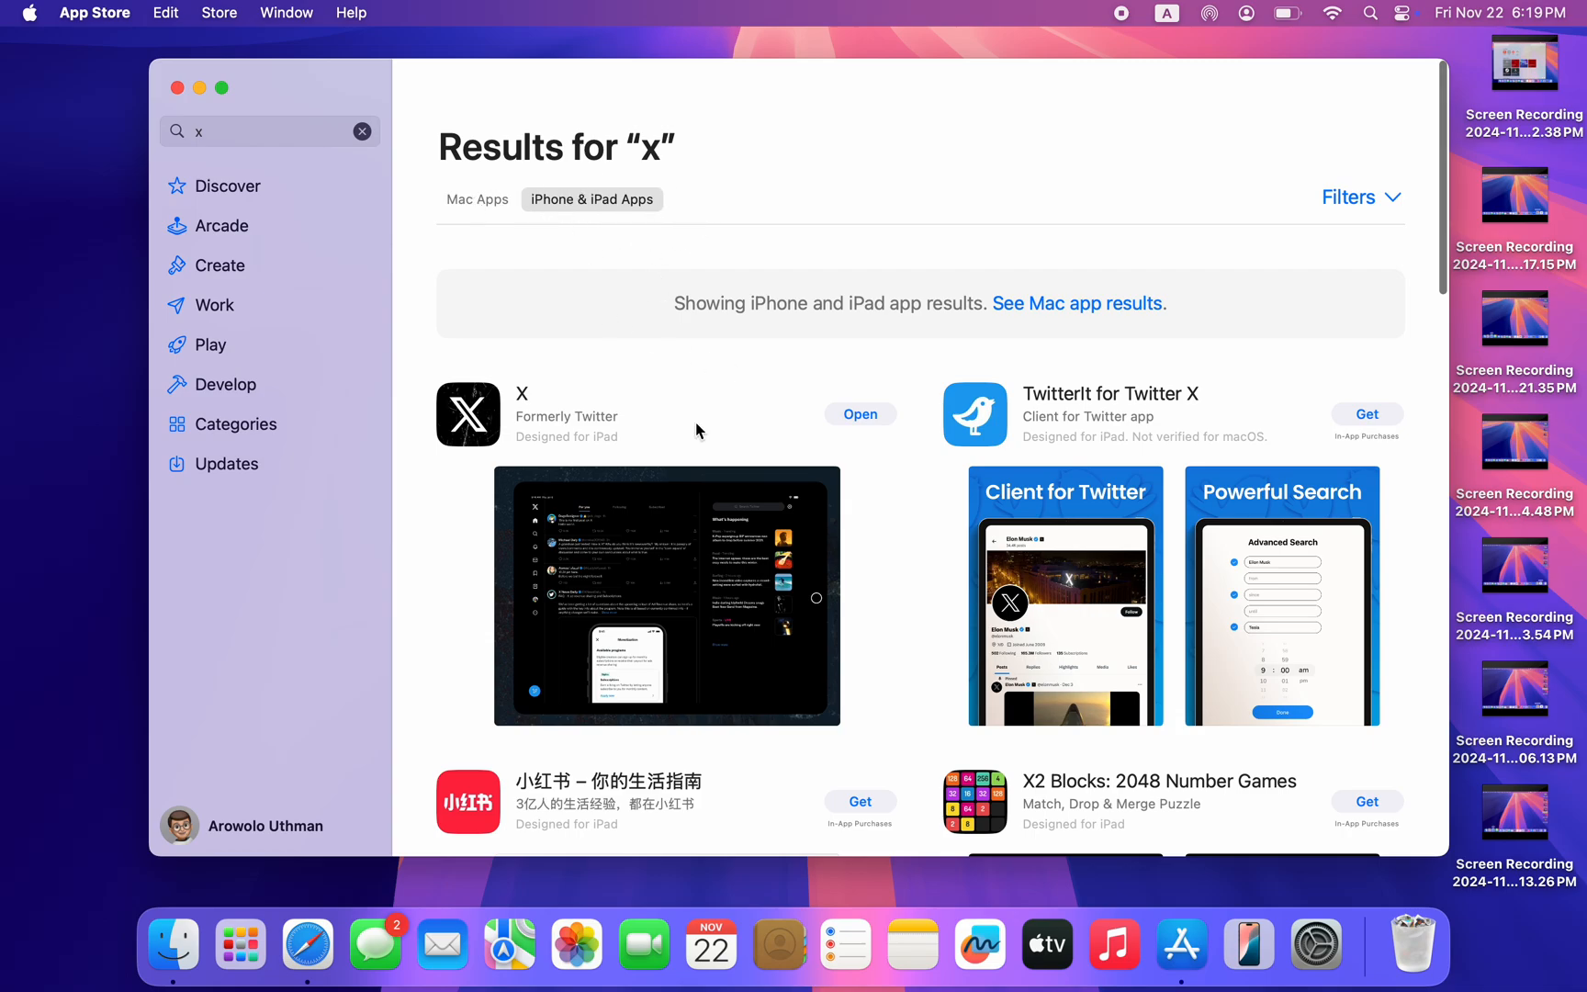
pyautogui.scroll(3)
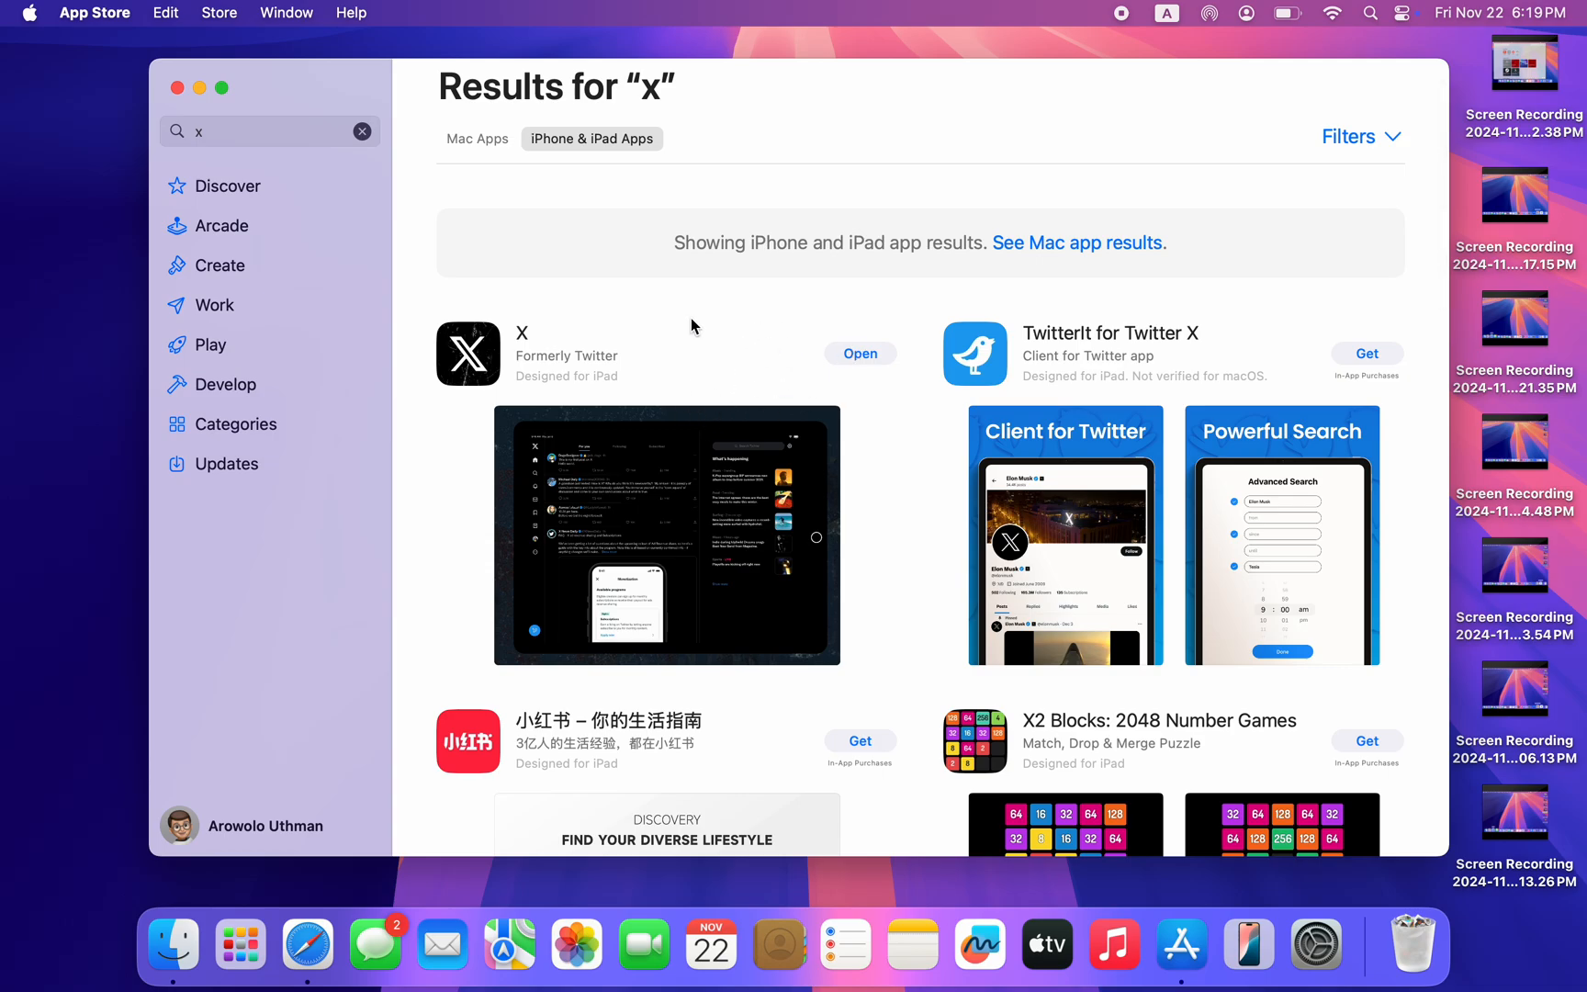
pyautogui.moveTo(663, 477)
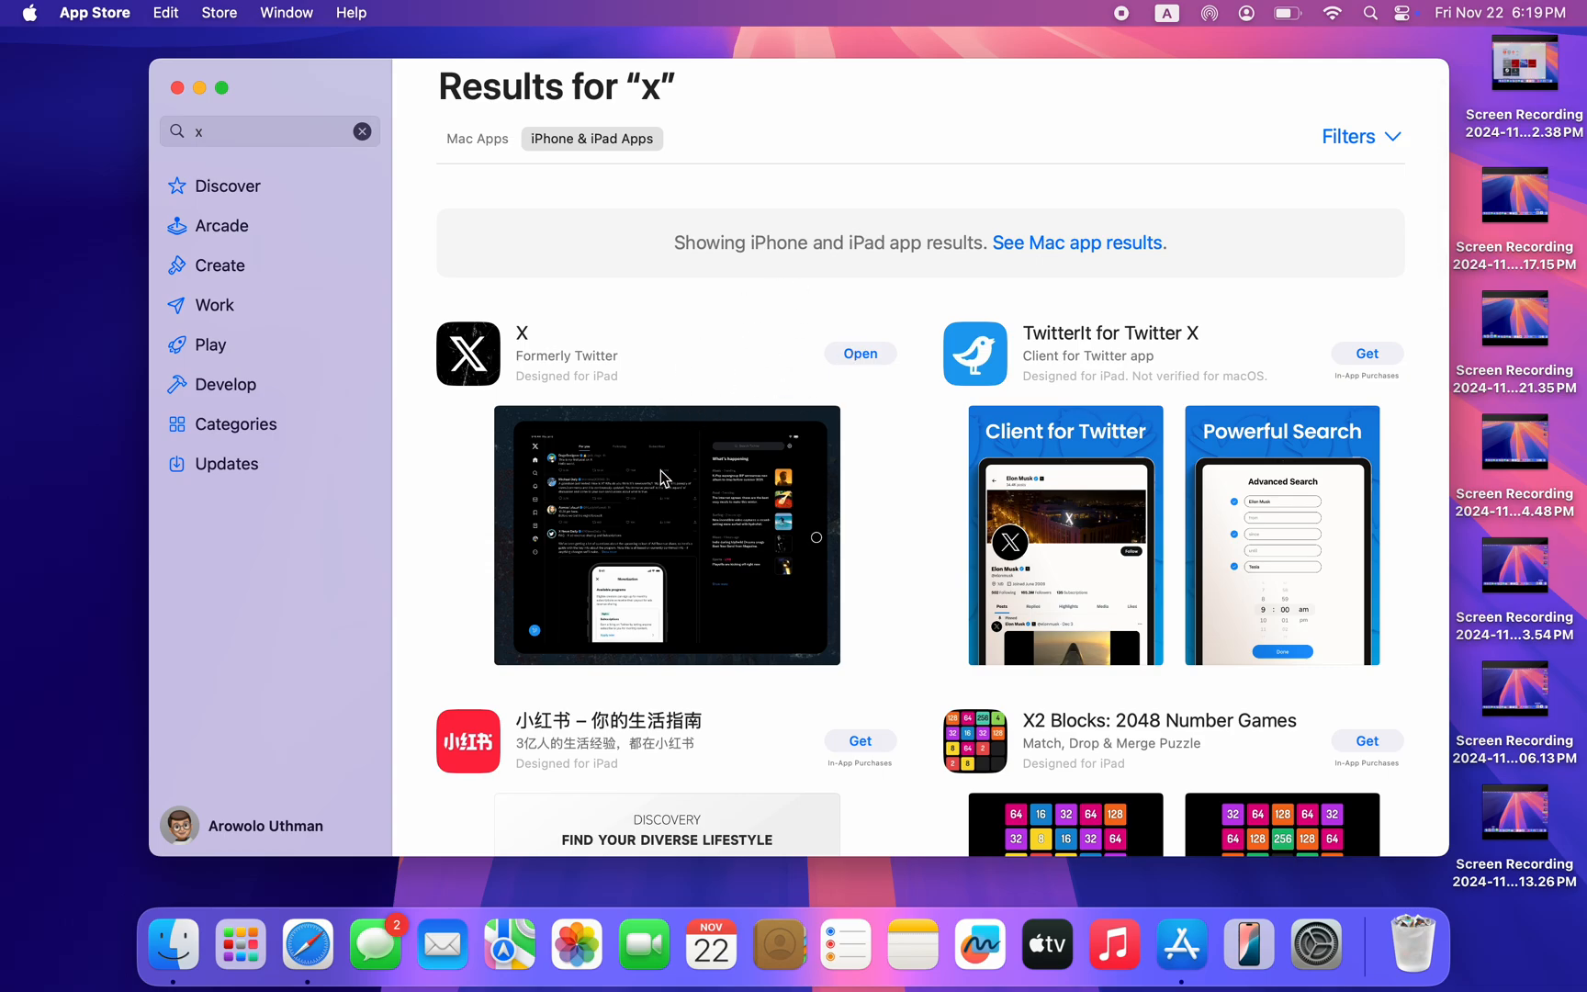
pyautogui.moveTo(622, 390)
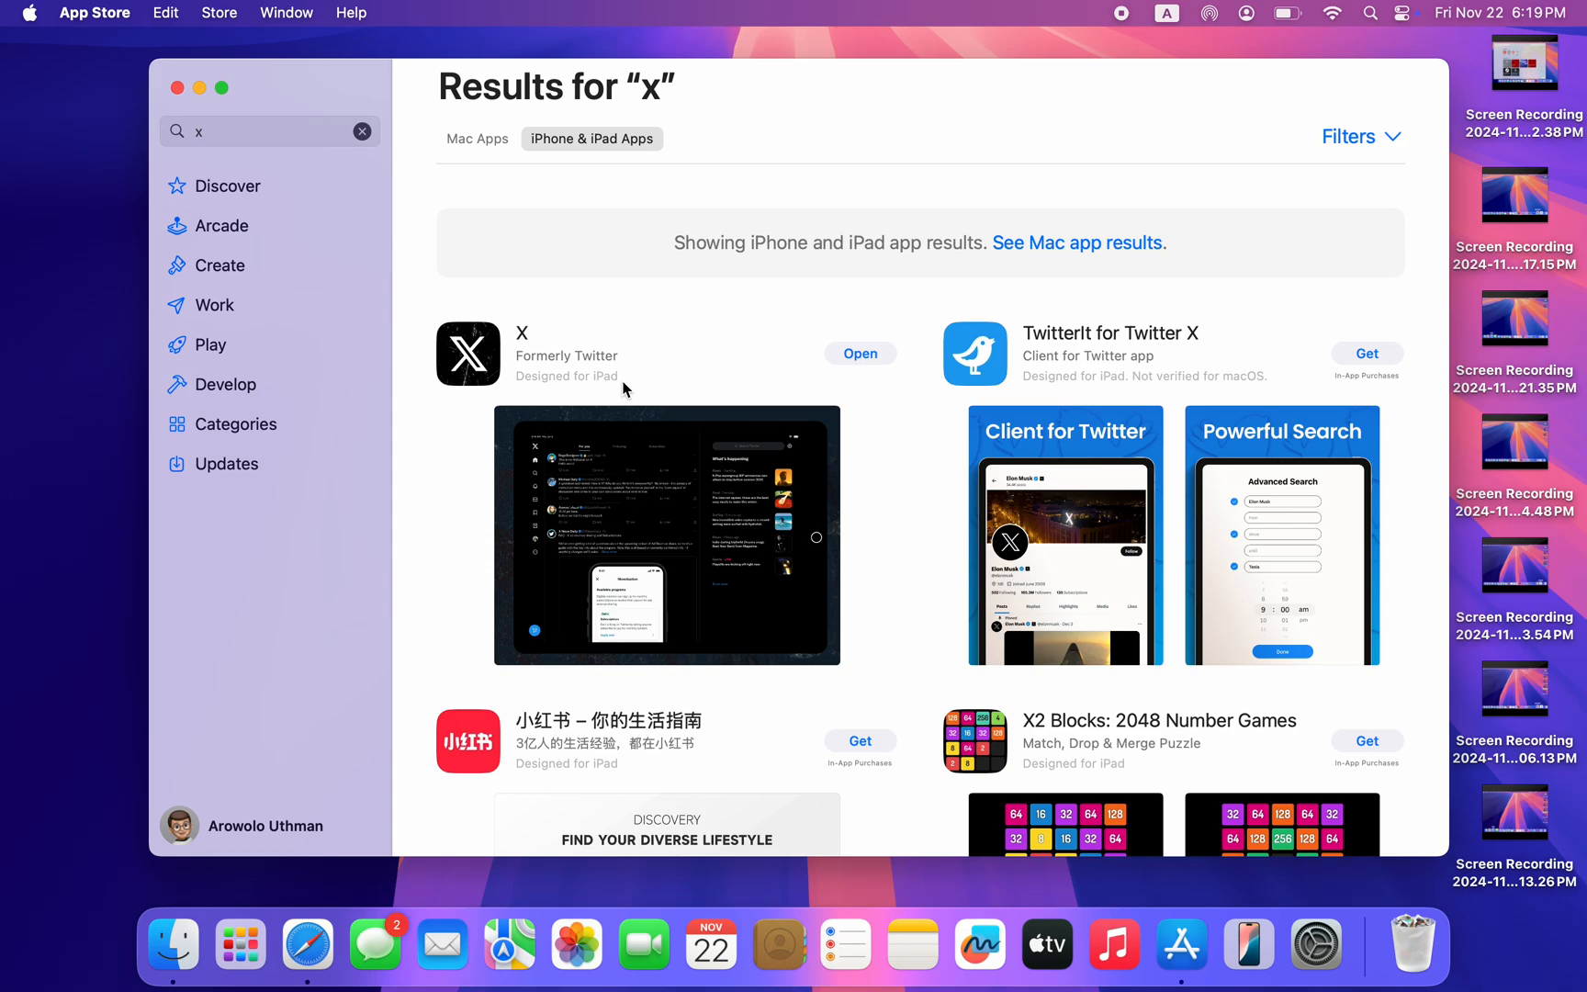
pyautogui.moveTo(696, 357)
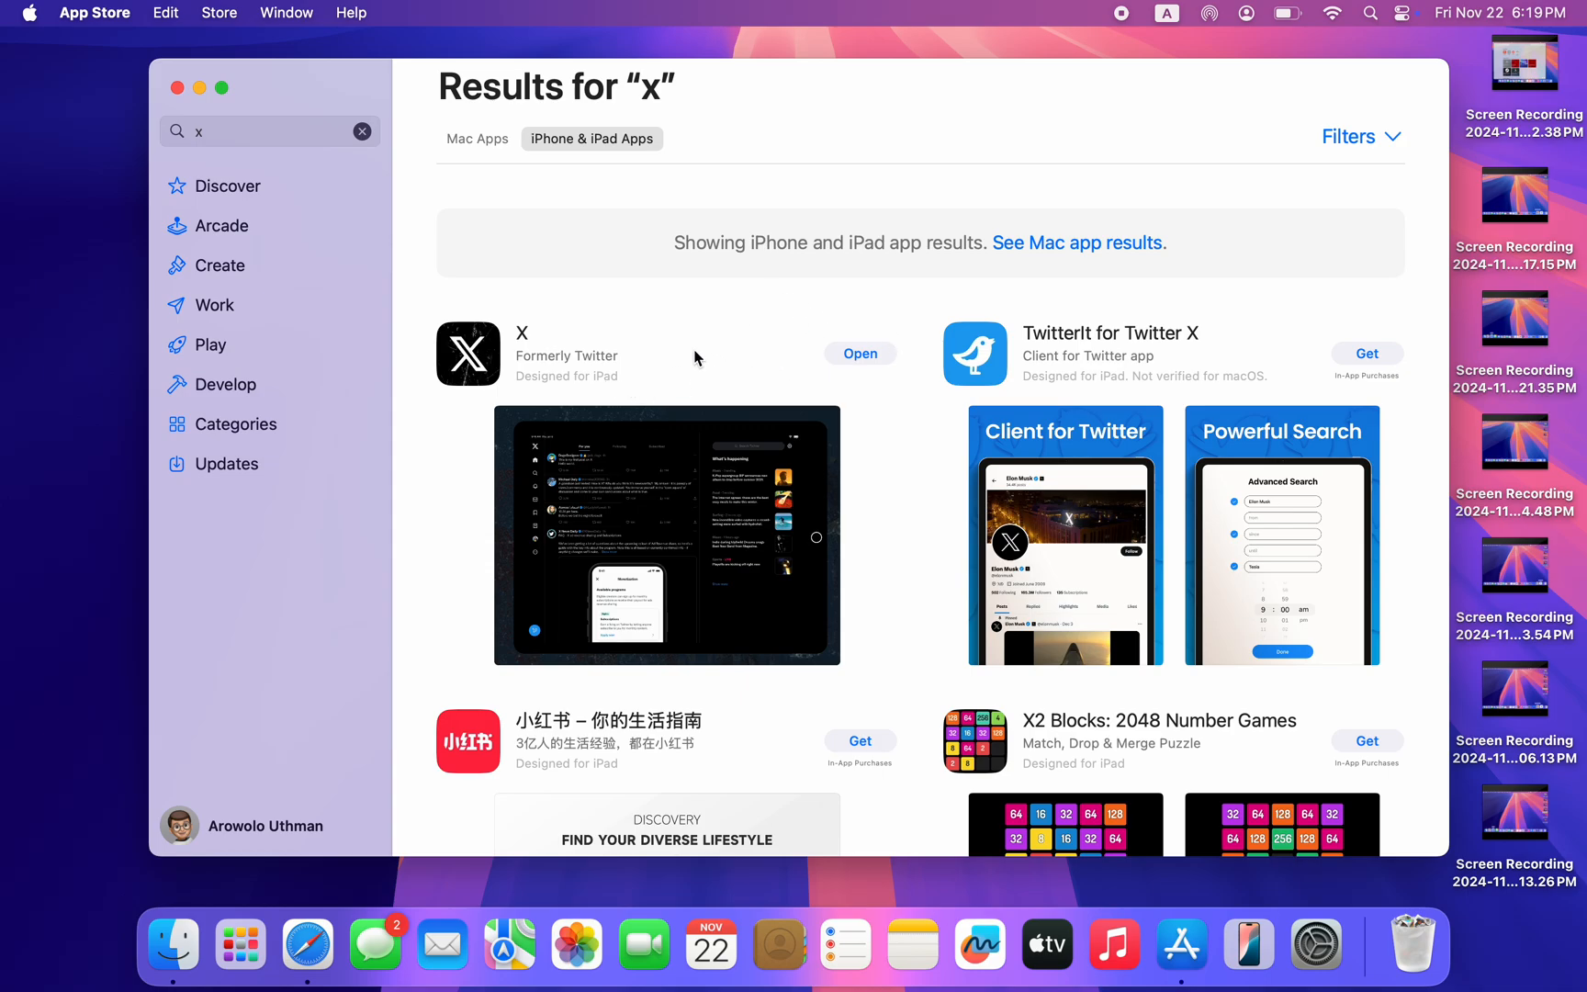
pyautogui.moveTo(1387, 376)
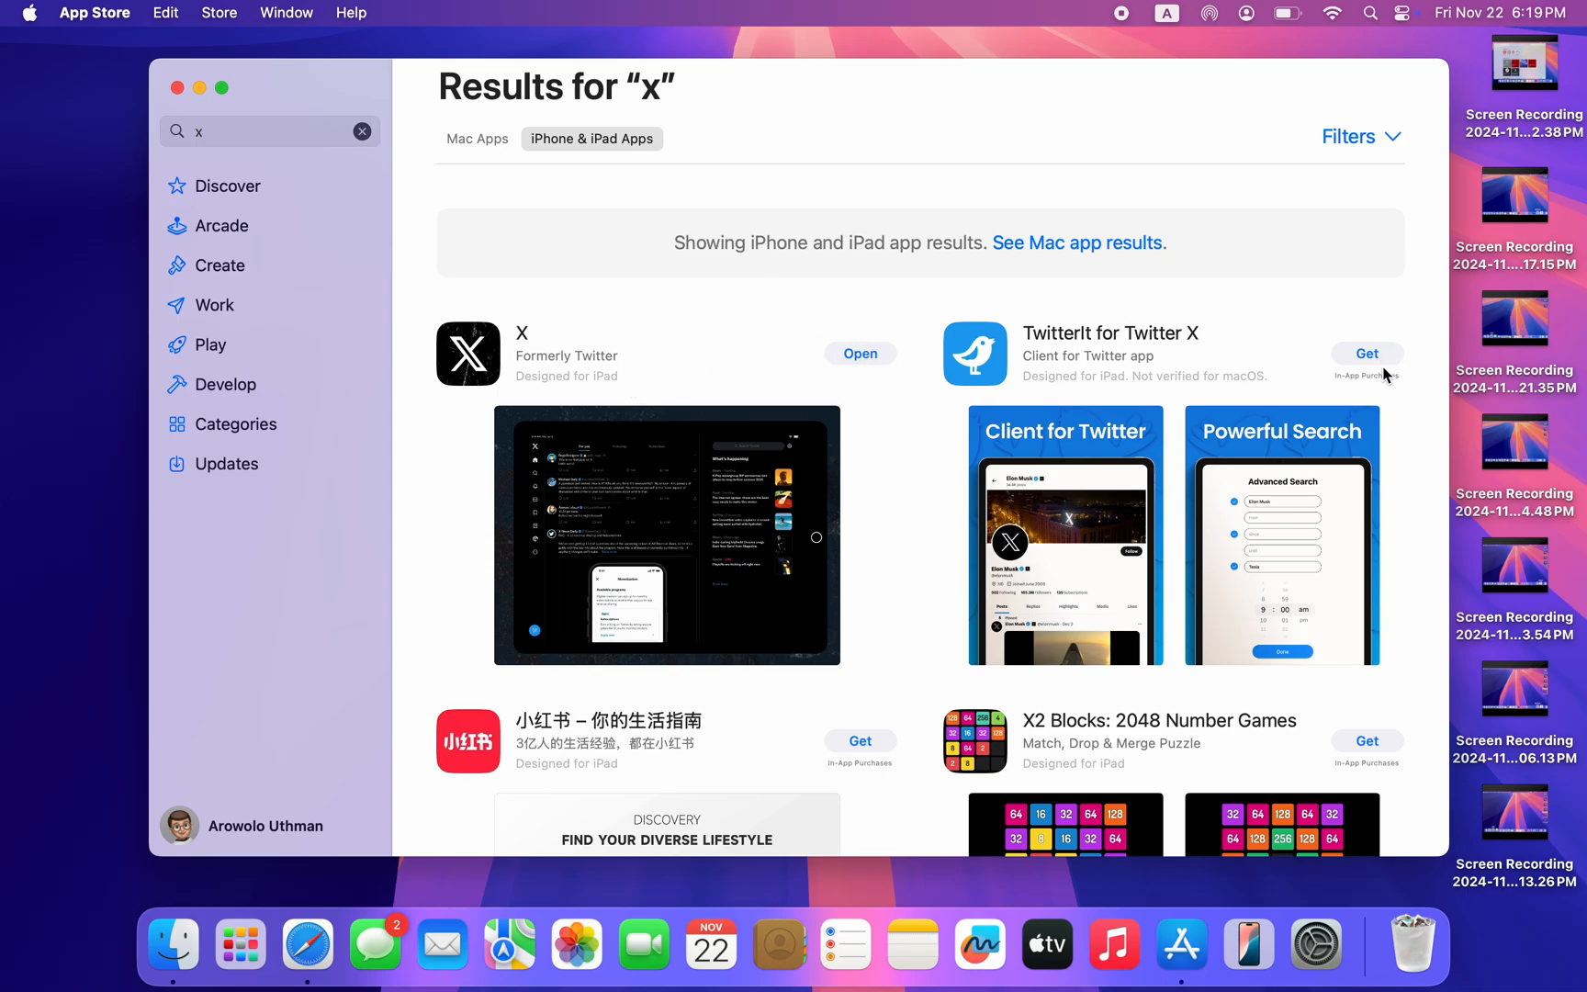
pyautogui.moveTo(837, 364)
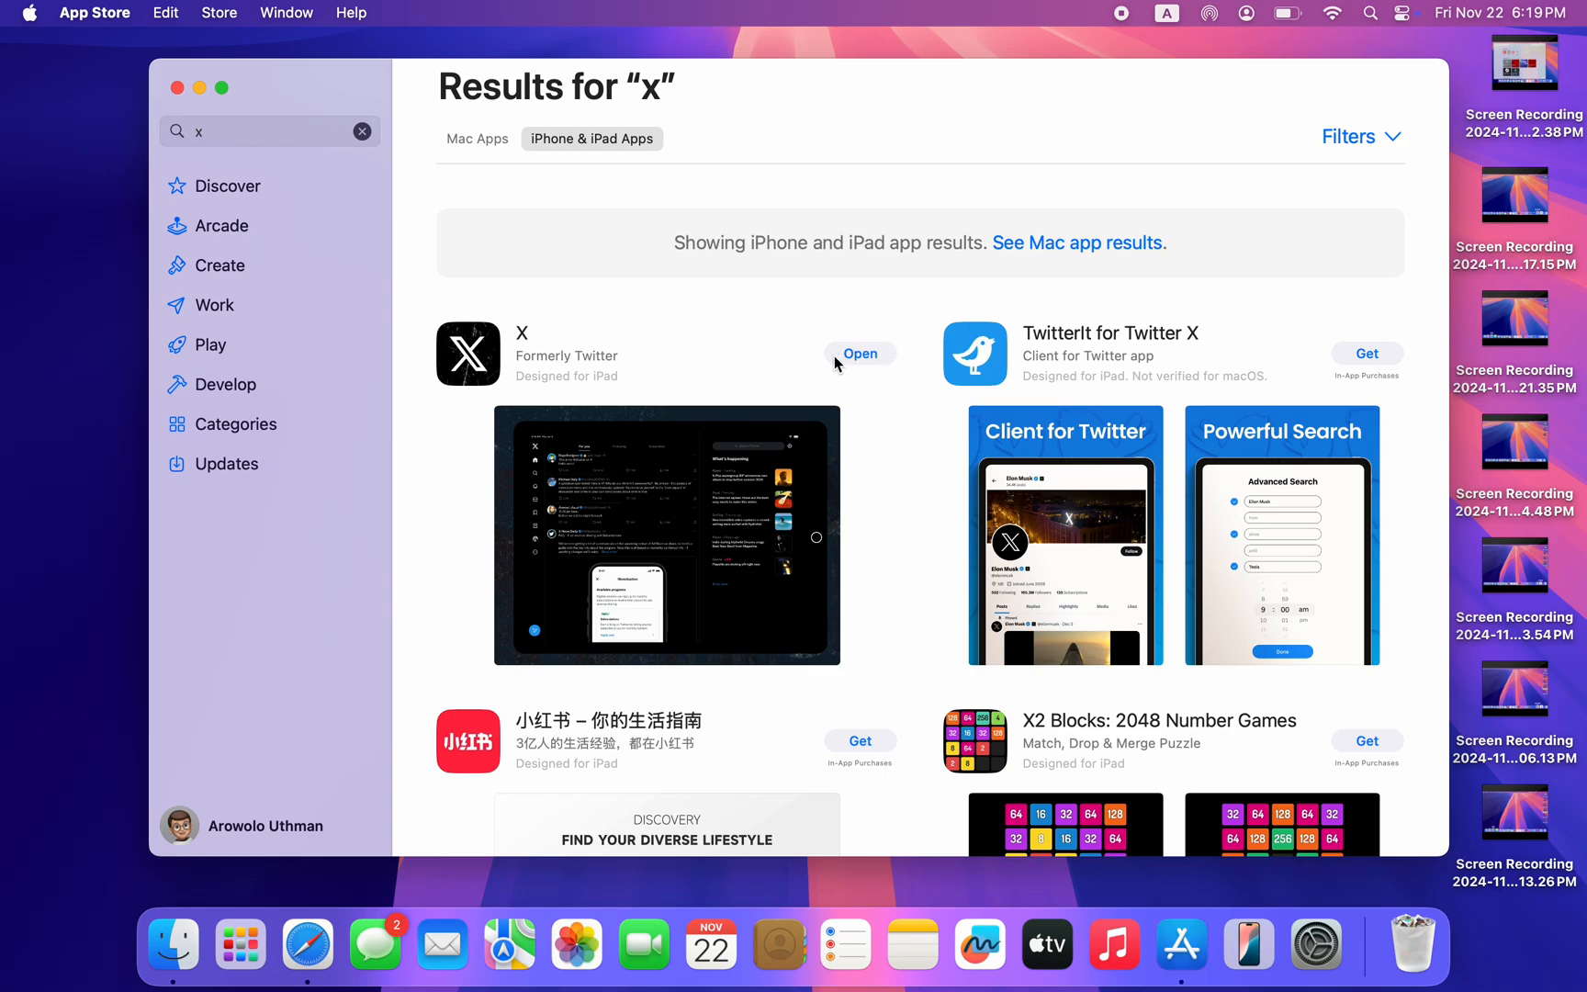
pyautogui.moveTo(868, 365)
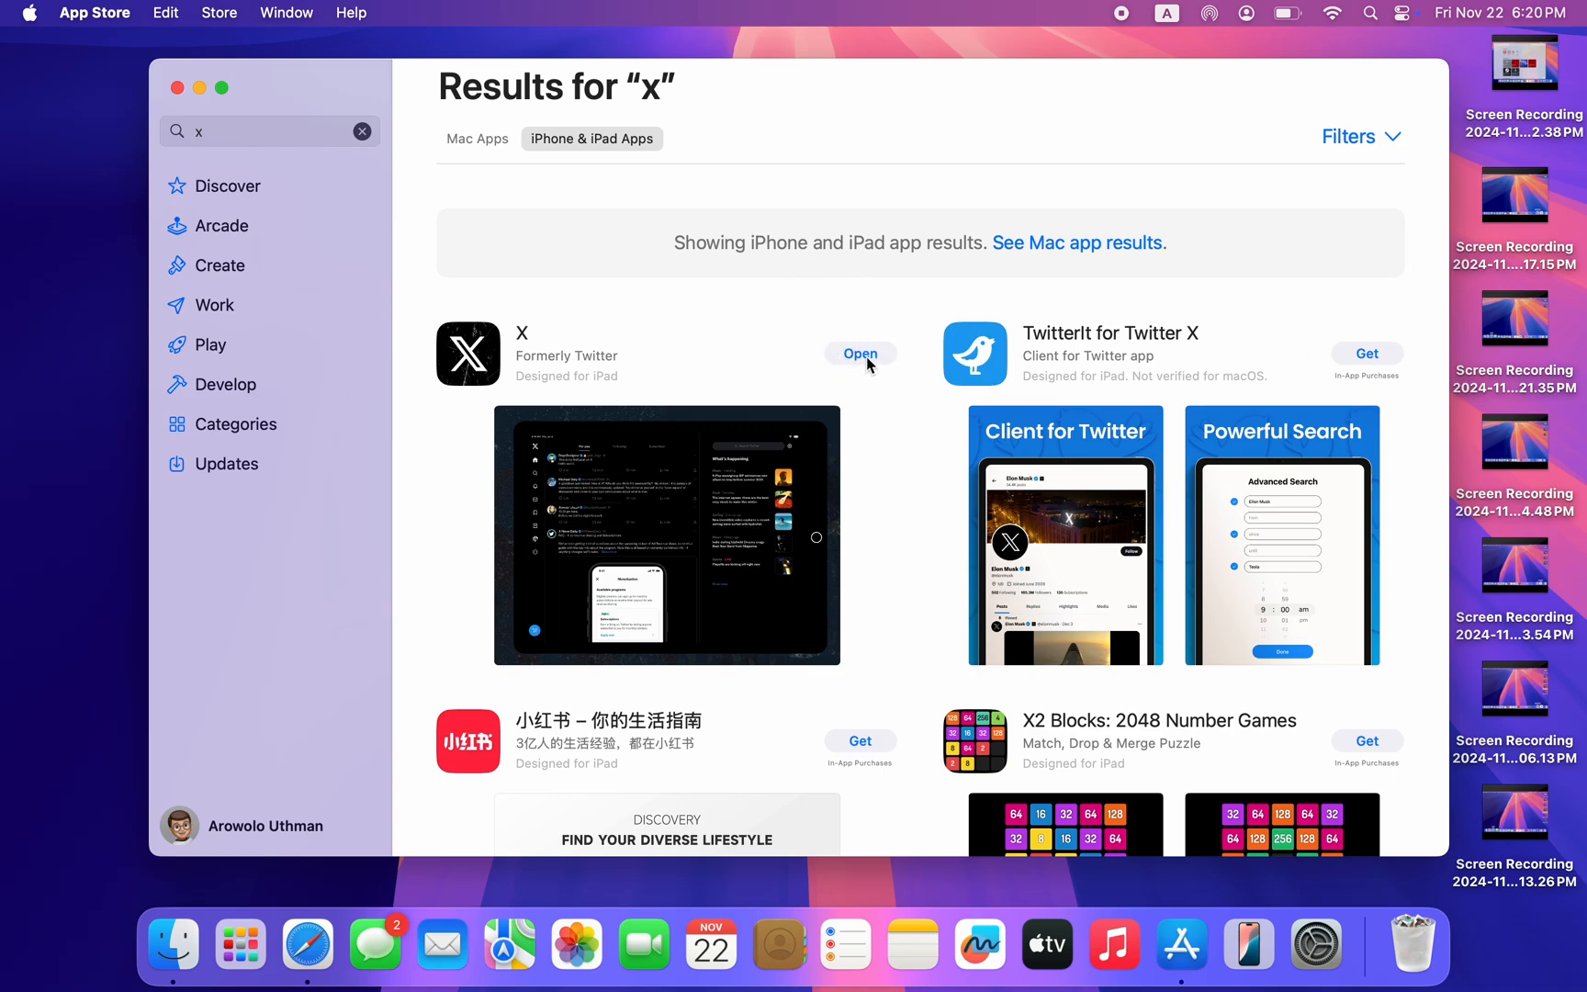
# Step: Launch the installed X app from its App Store result to reach the sign-up screen
pyautogui.click(859, 352)
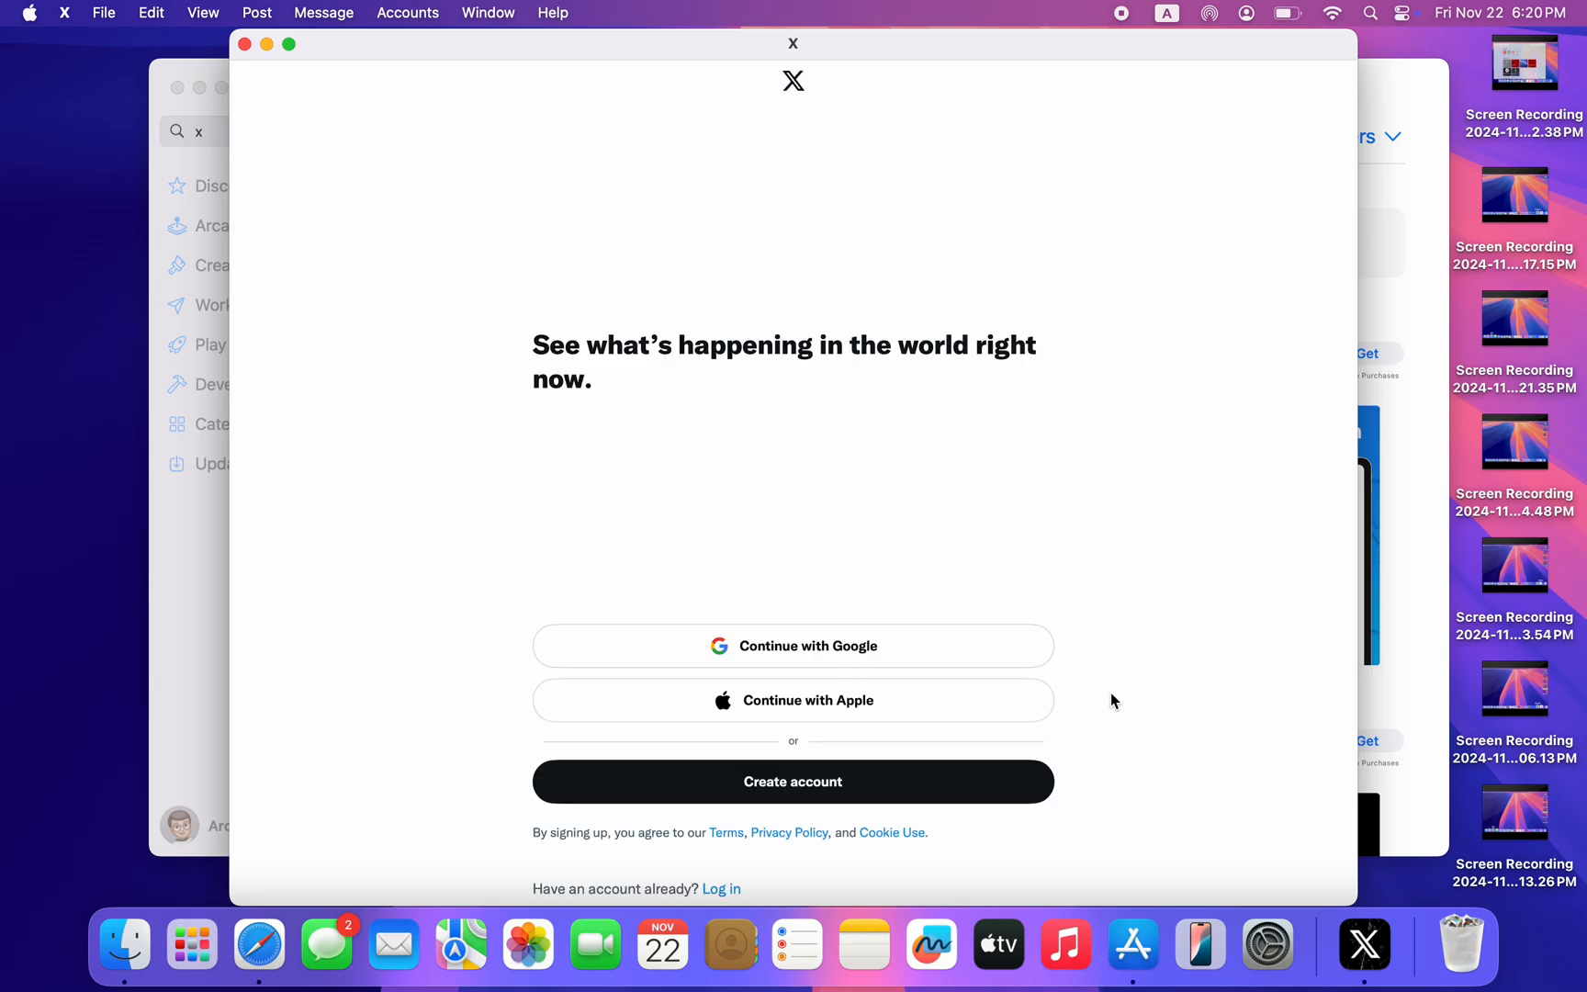
pyautogui.moveTo(1069, 481)
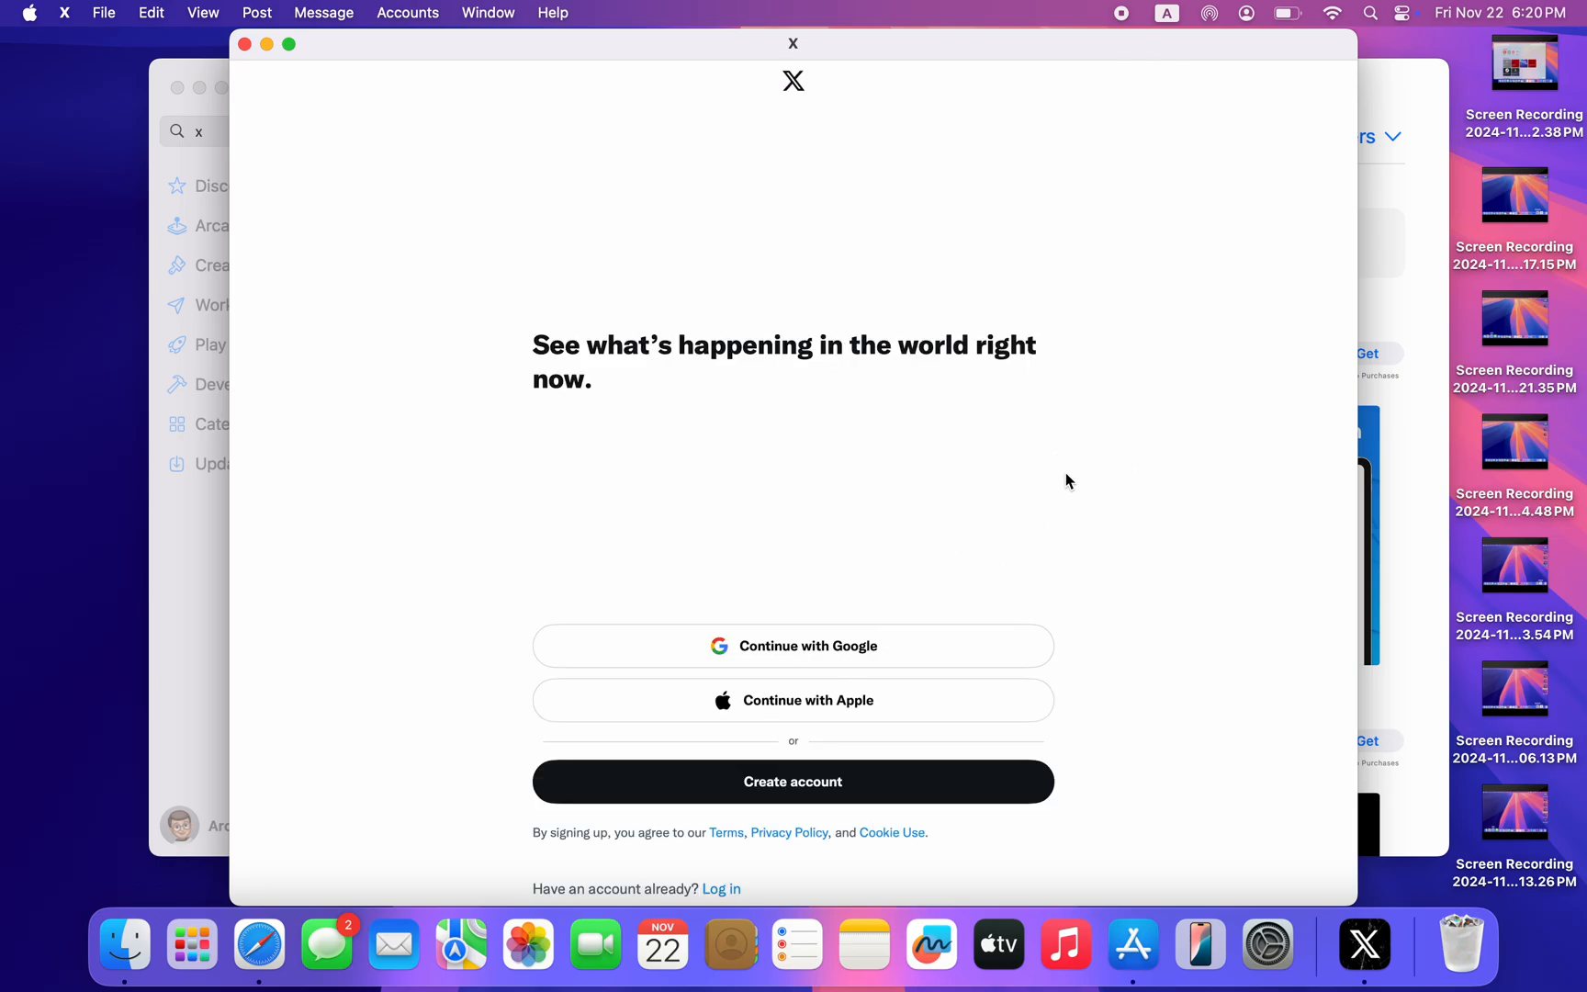
pyautogui.moveTo(939, 535)
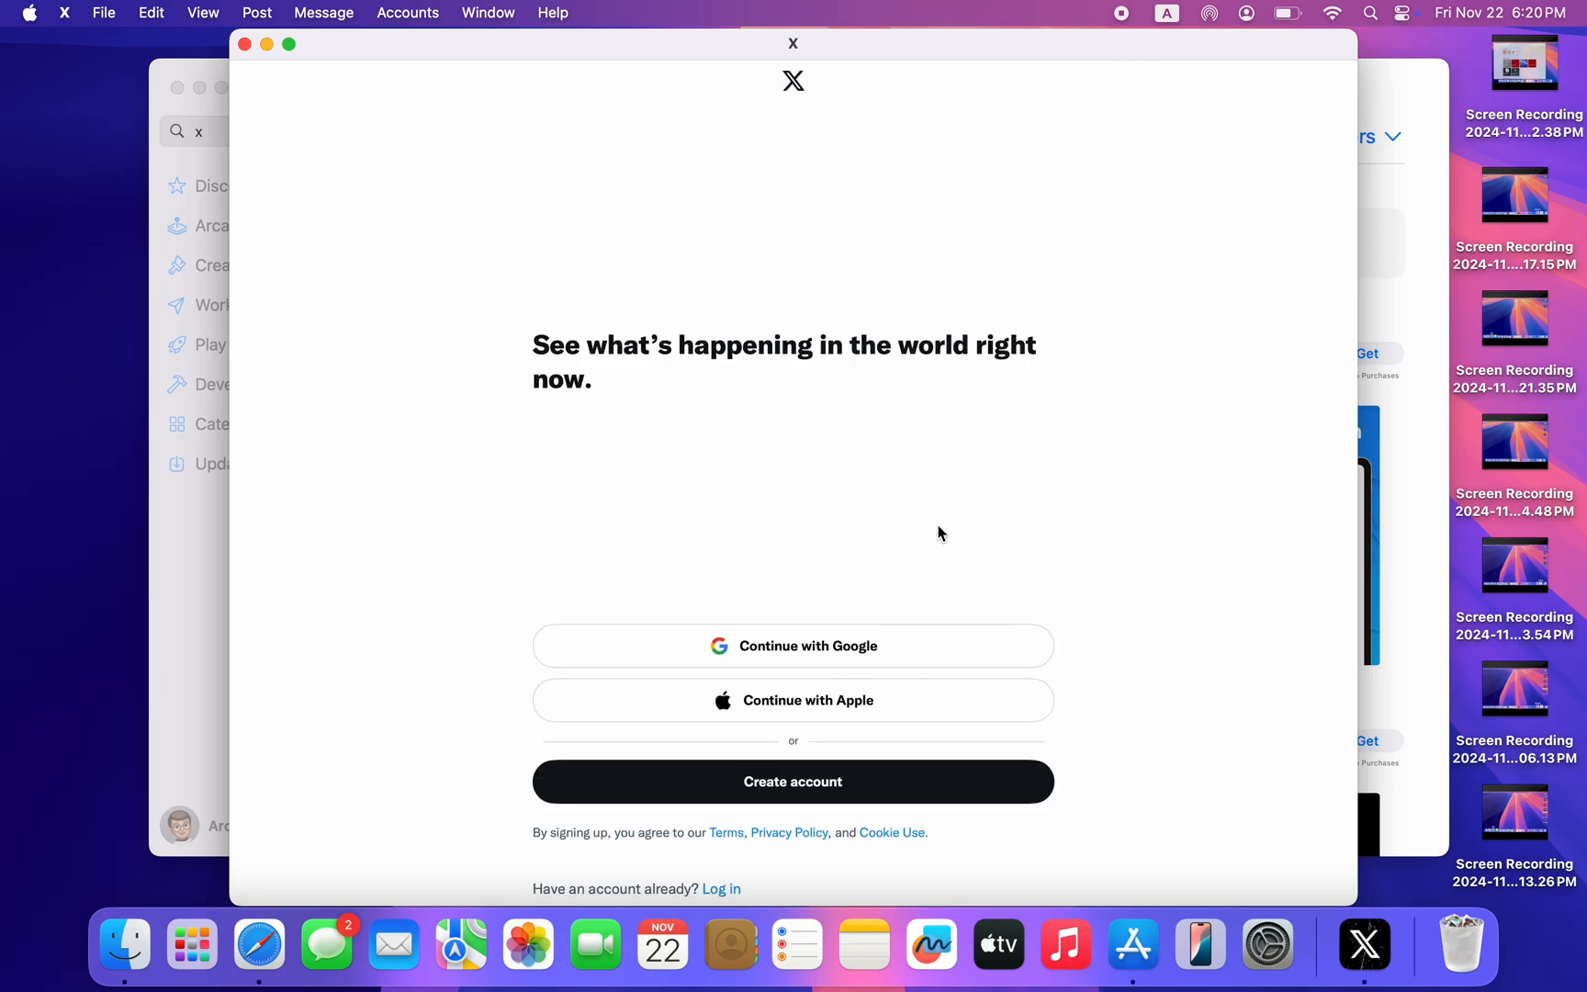
pyautogui.moveTo(309, 87)
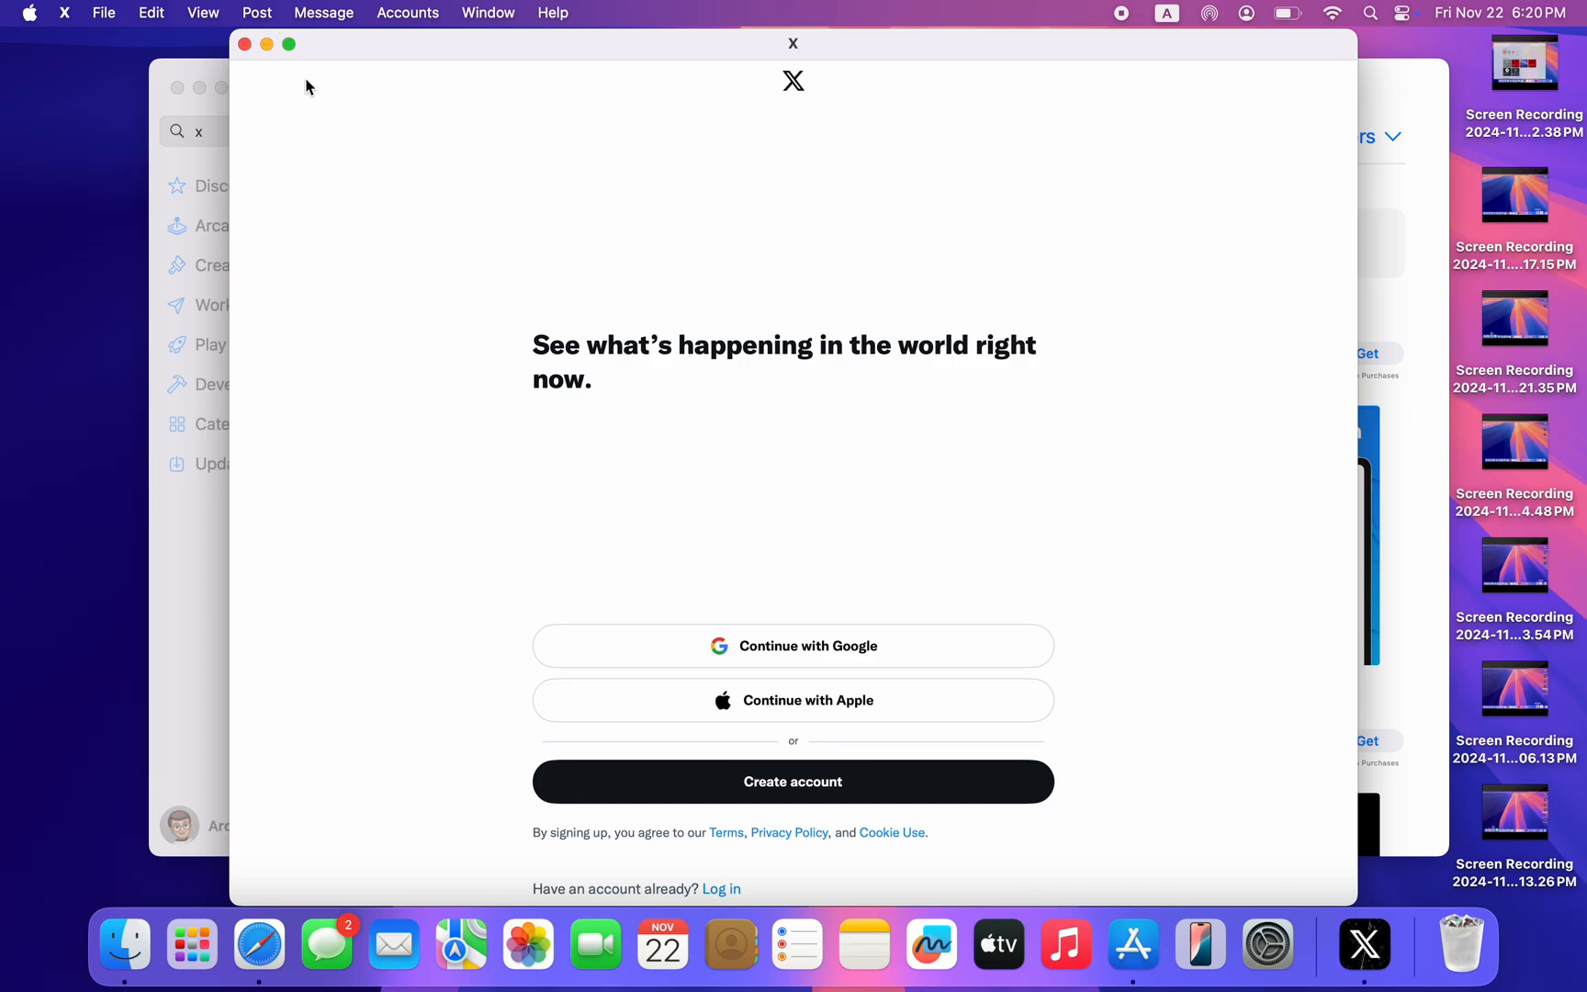